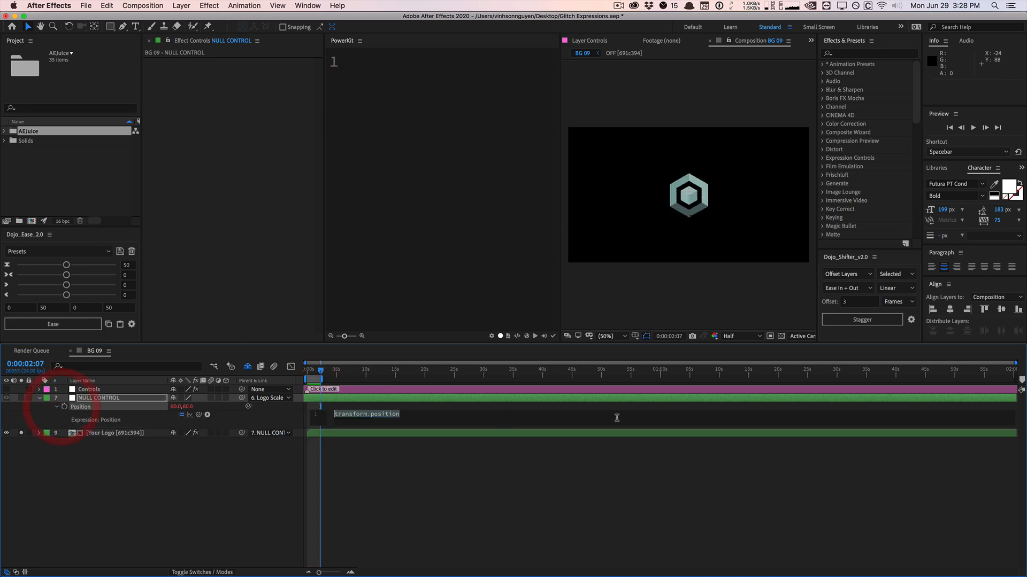
- Replace the Position expression with wiggle(3,500), preview the jitter, and re-enter the expression field
{"action": "type", "text": "wiggle(3,500);"}
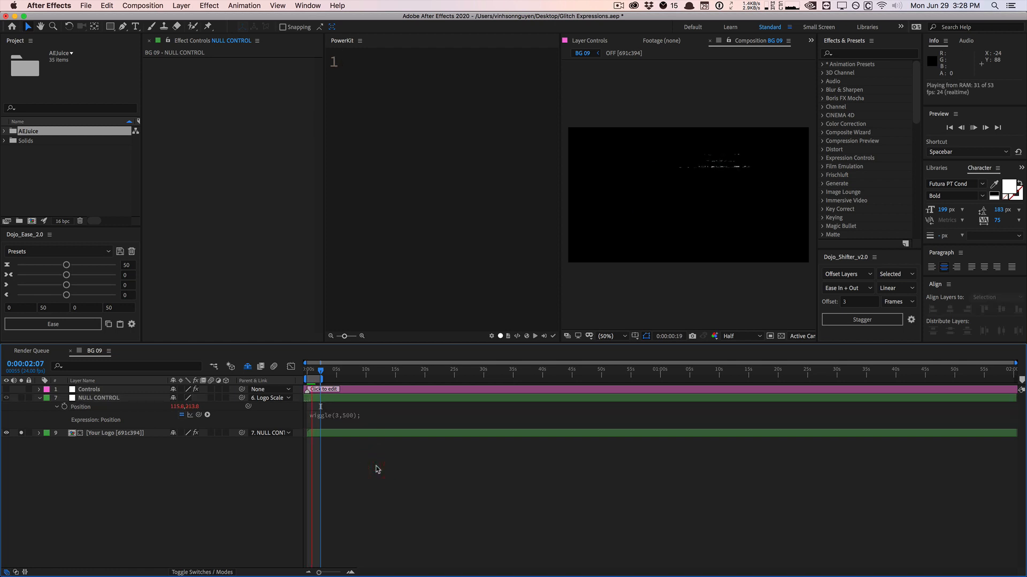
{"action": "left_click", "coordinate": [973, 127]}
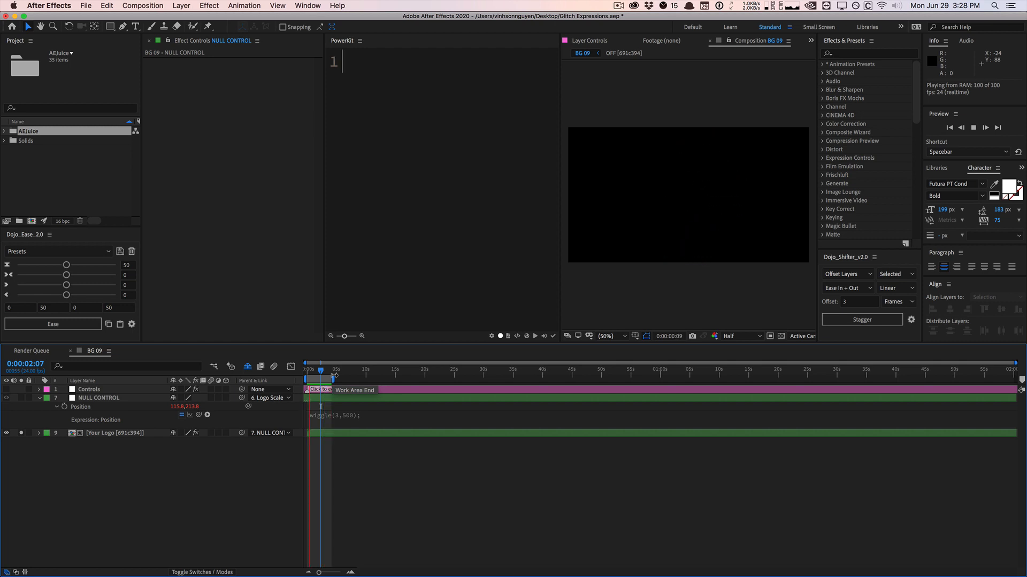
{"action": "left_click", "coordinate": [321, 369]}
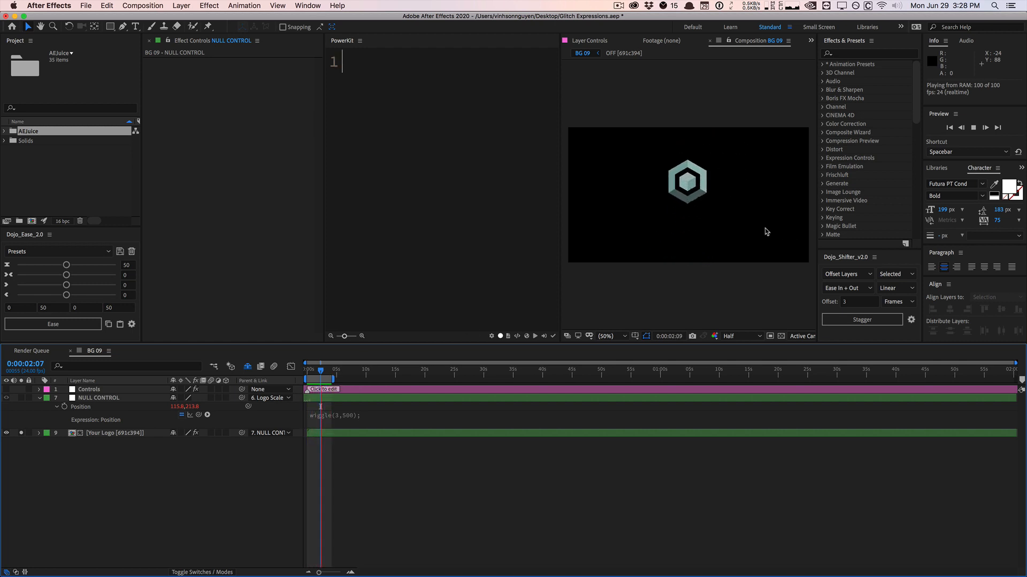
{"action": "left_click", "coordinate": [307, 369]}
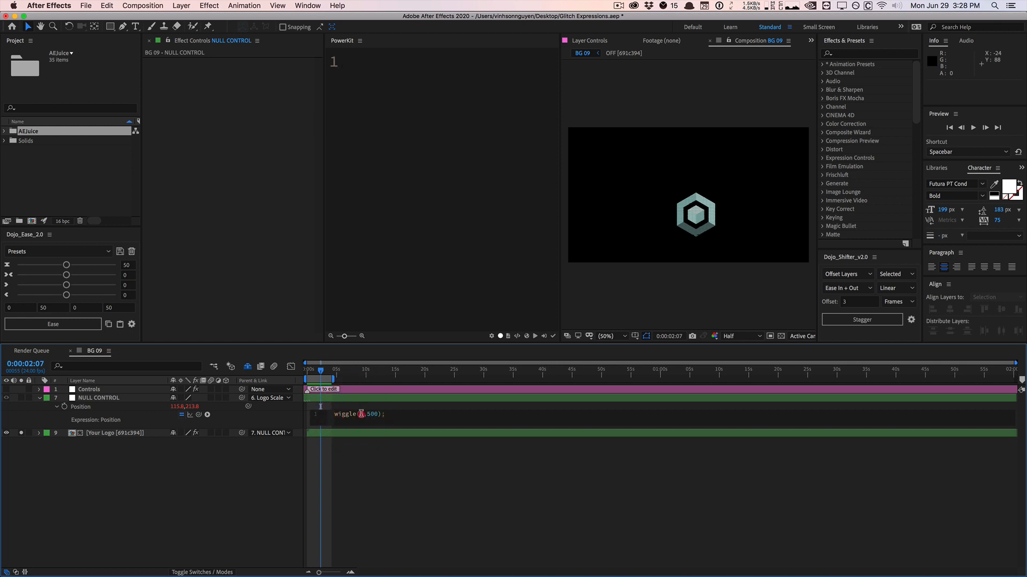
- Change the wiggle frequency to 8, giving wiggle(8,500)
{"action": "type", "text": "8"}
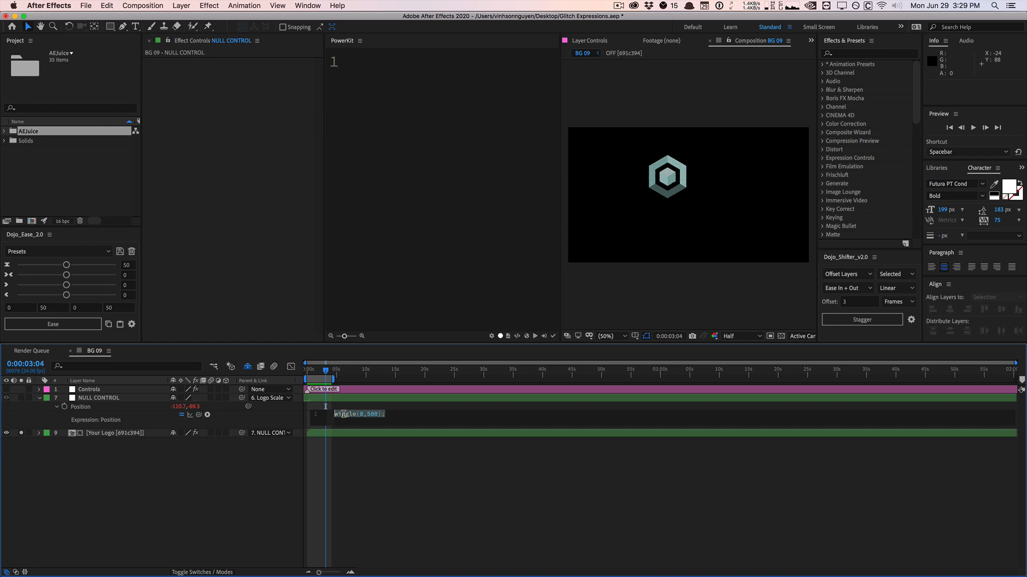
- Replace the wiggle with [random(0,500), random(0,500)] so Position gets both dimensions
{"action": "type", "text": "random"}
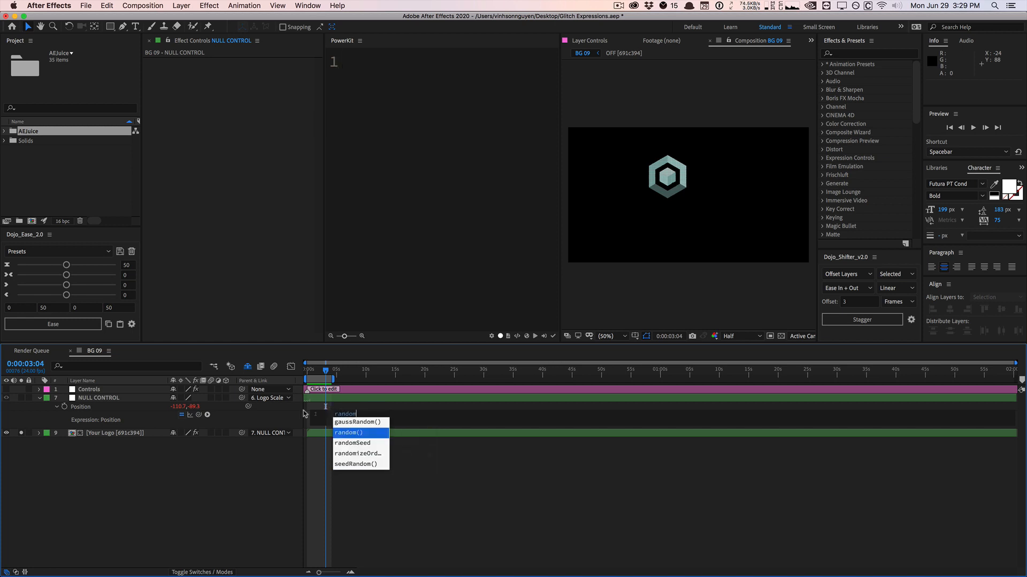
{"action": "left_click", "coordinate": [349, 433]}
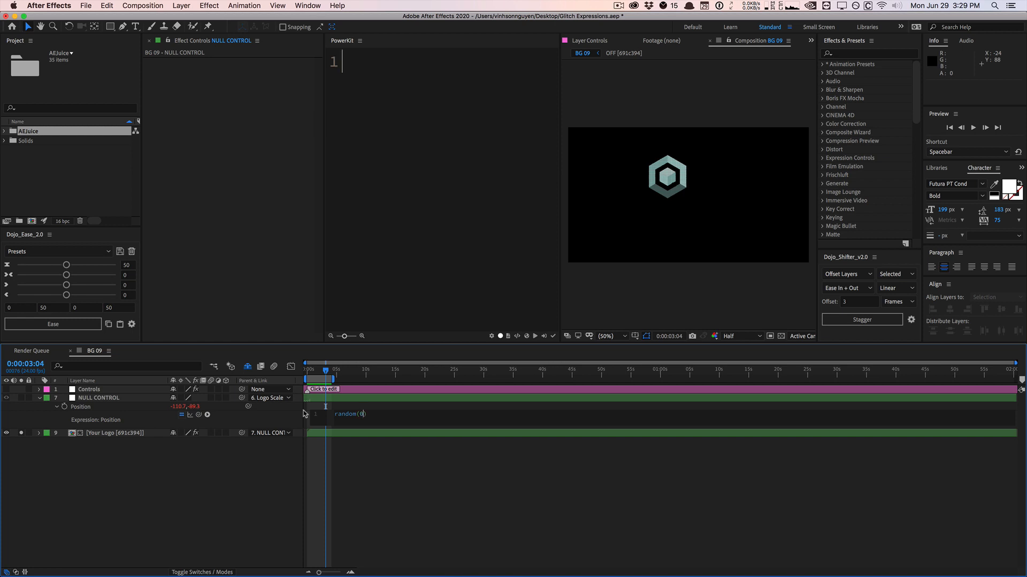
{"action": "type", "text": ",500"}
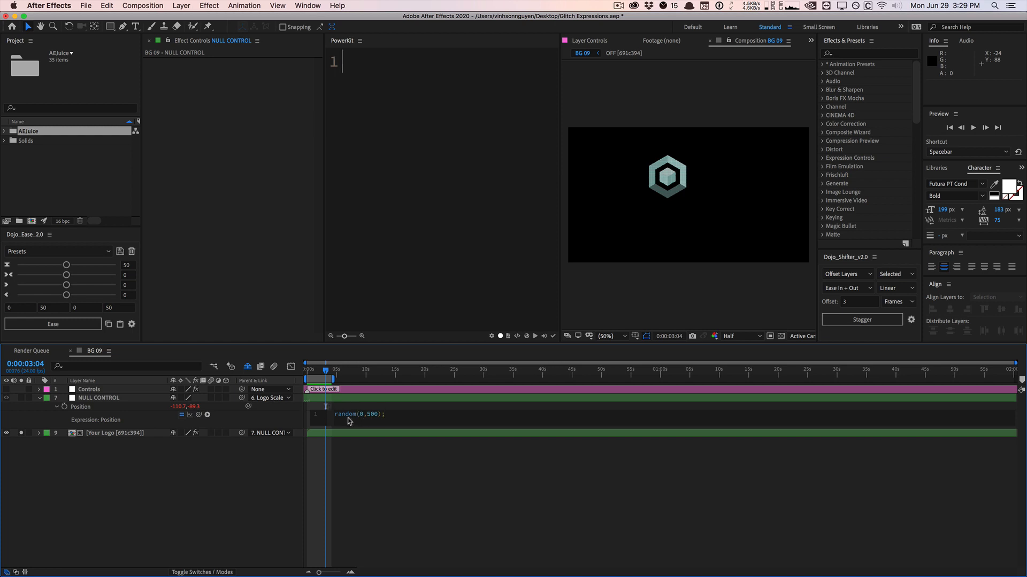
{"action": "mouse_move", "coordinate": [363, 421]}
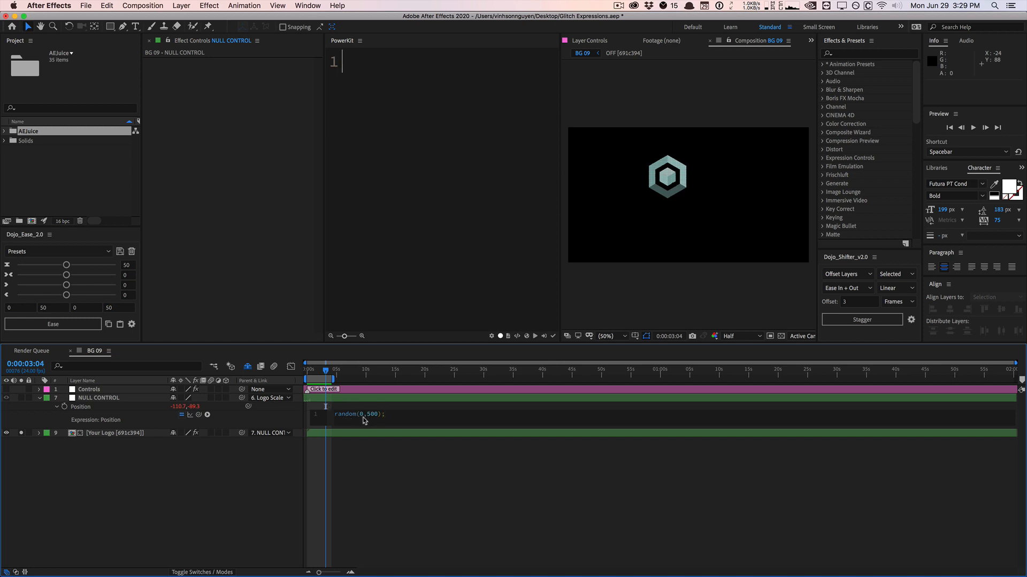
{"action": "mouse_move", "coordinate": [295, 459]}
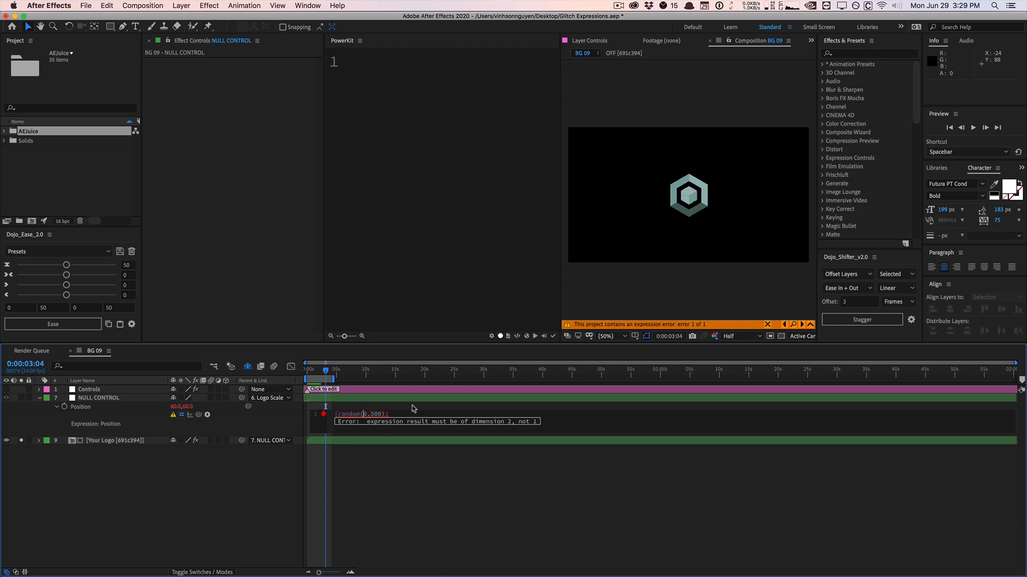
{"action": "type", "text": "random(0,500)]"}
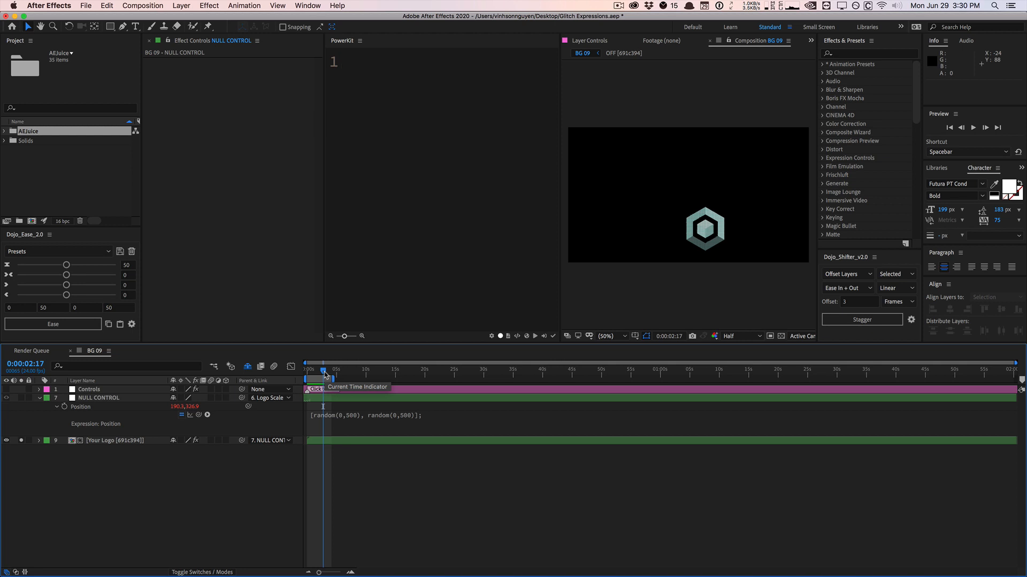
- Write an empty if(){ } else { } skeleton in the PowerKit editor
{"action": "double_click", "coordinate": [340, 414]}
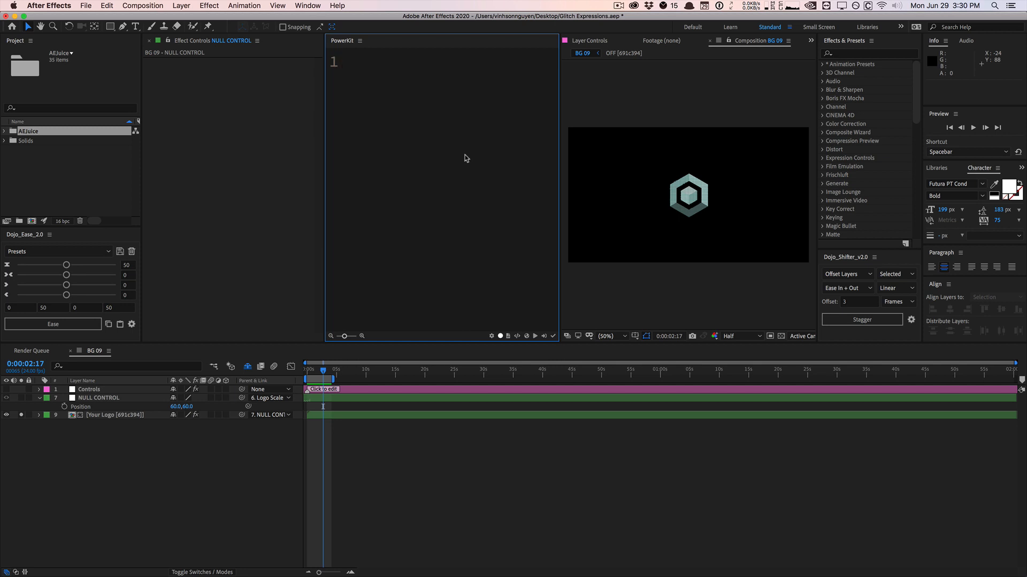
{"action": "left_click", "coordinate": [340, 62]}
{"action": "type", "text": "if("}
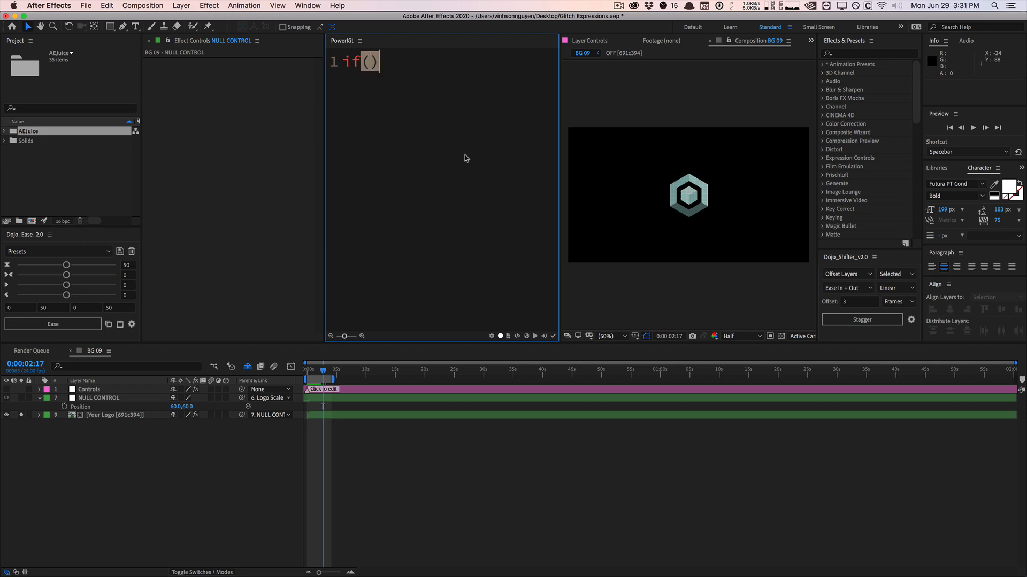
{"action": "type", "text": "{"}
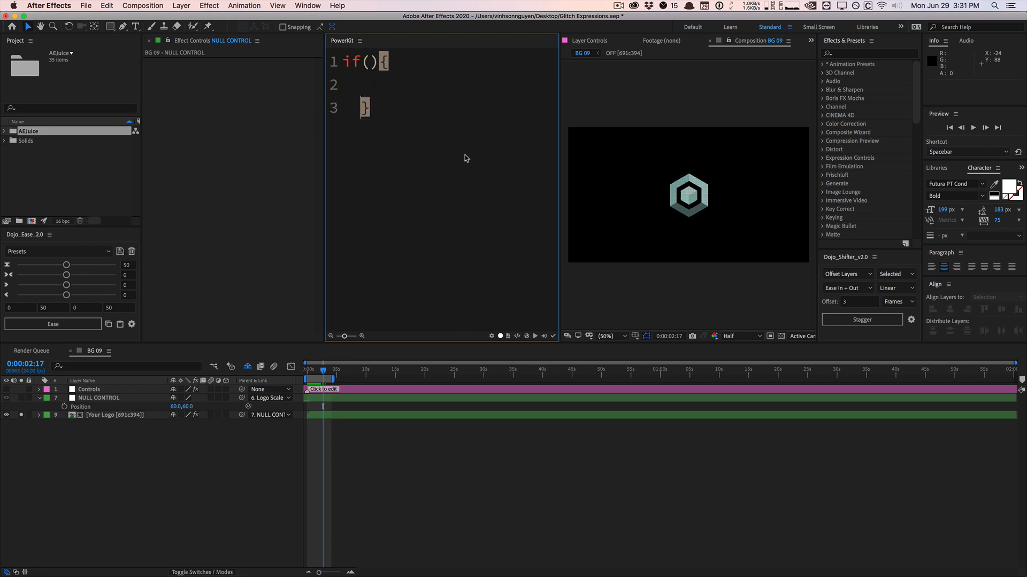
{"action": "type", "text": "el"}
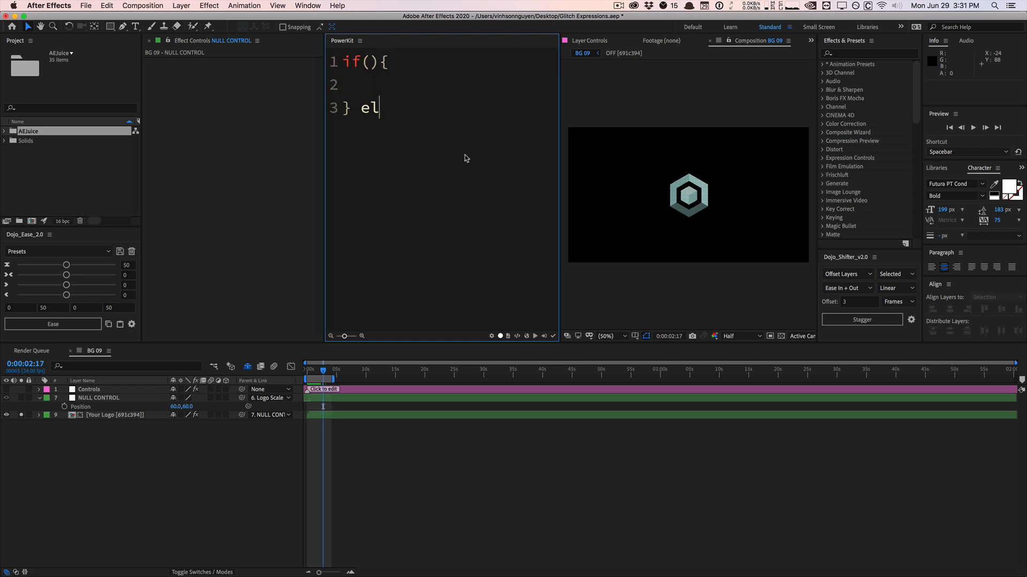
{"action": "type", "text": "se {"}
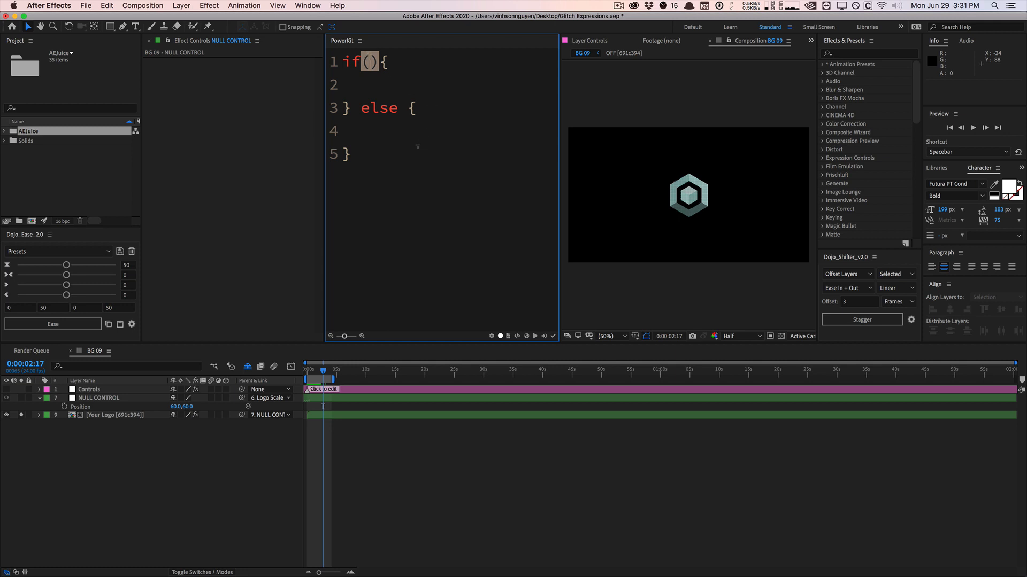
- Fill the draft as if(randonNum < prob){ wiggle; } else { same; }
{"action": "type", "text": "random"}
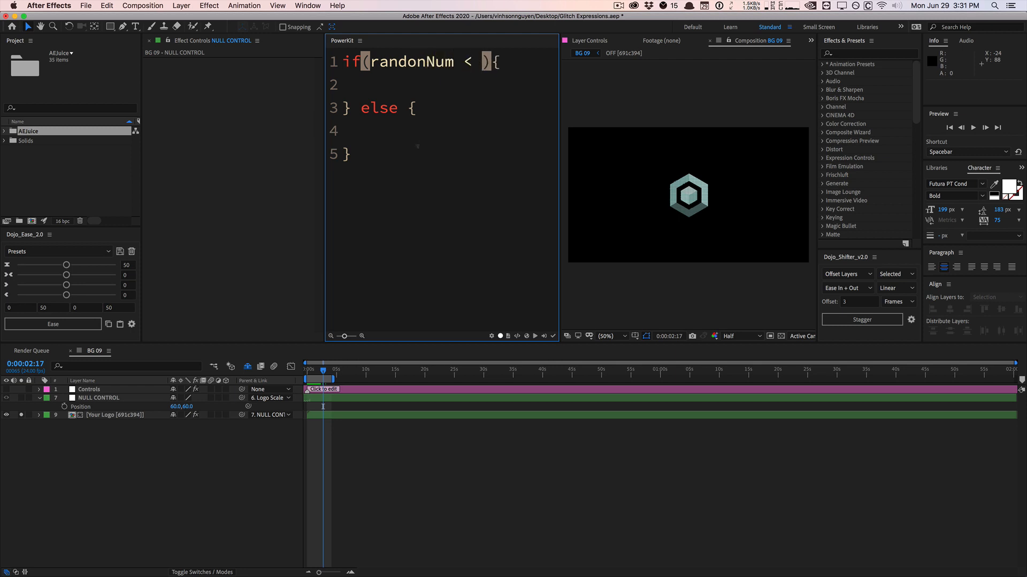
{"action": "type", "text": "prob"}
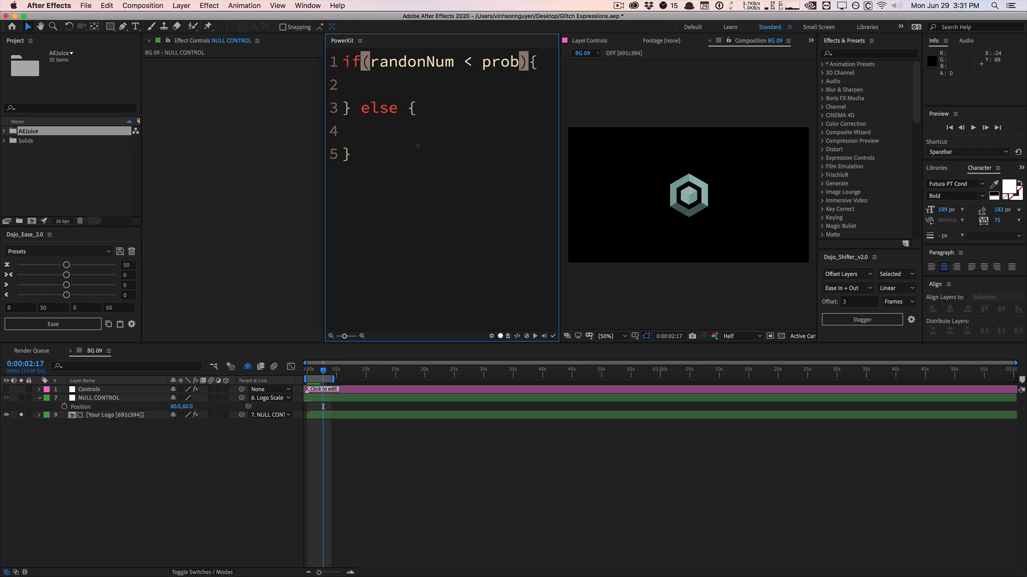
{"action": "type", "text": "wig"}
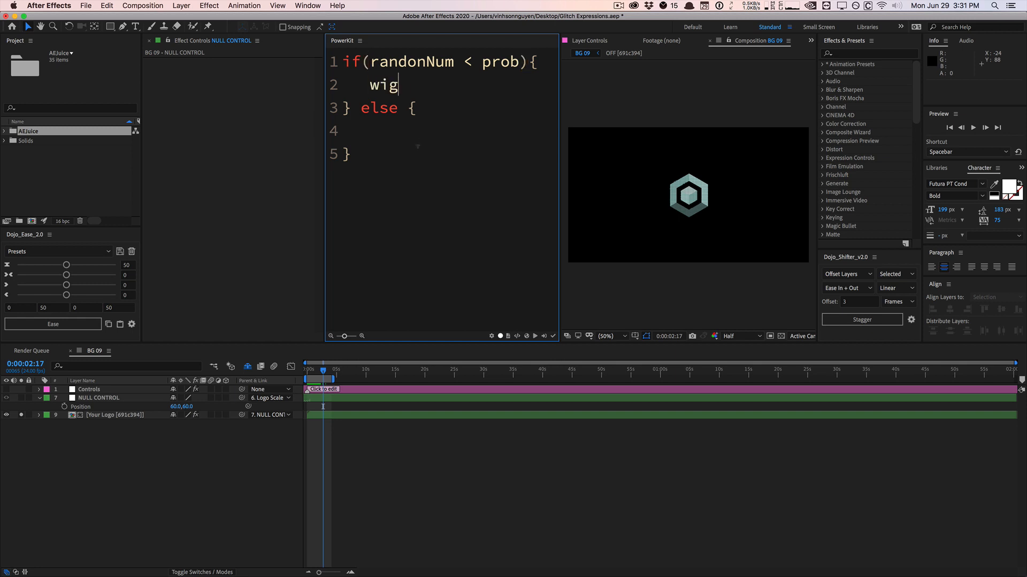
{"action": "type", "text": "gle;"}
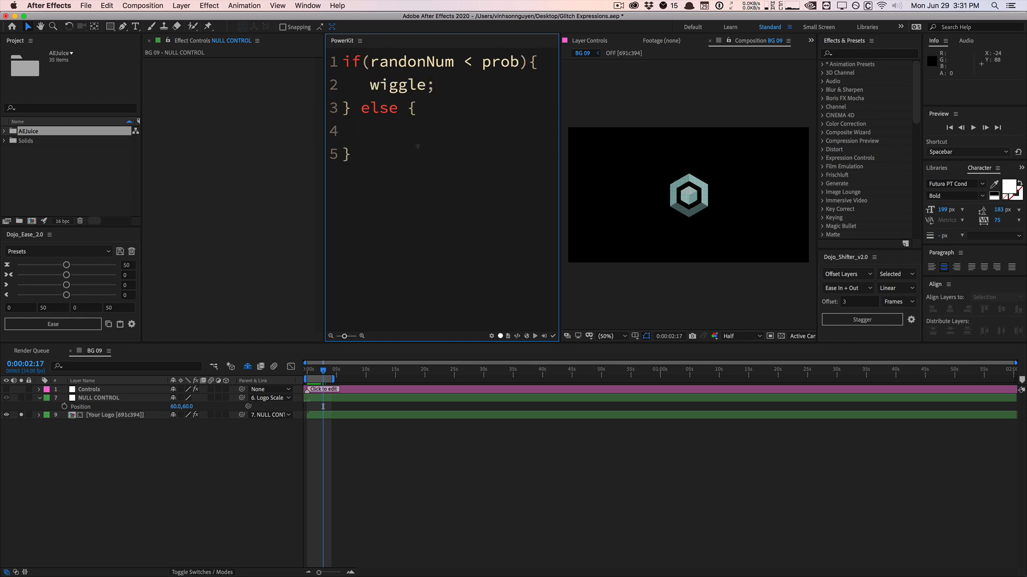
{"action": "type", "text": "same"}
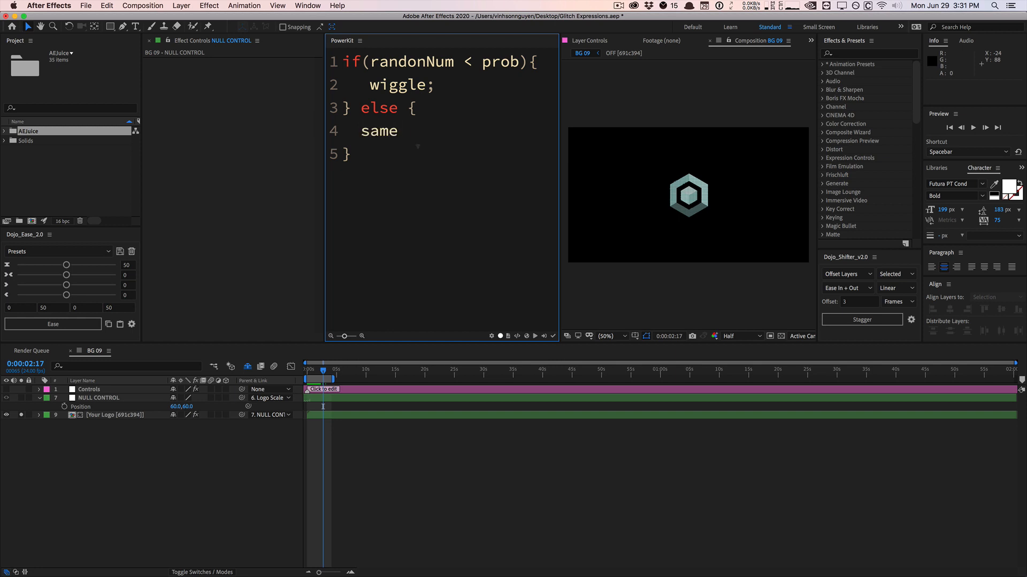
{"action": "type", "text": ";"}
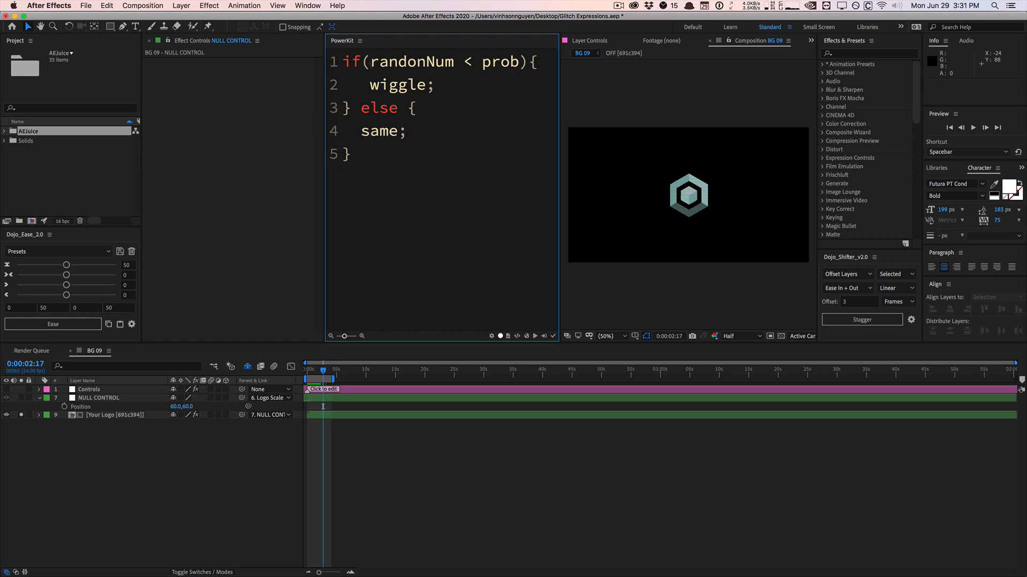
- Select the randonNum placeholder word for replacement
{"action": "double_click", "coordinate": [407, 62]}
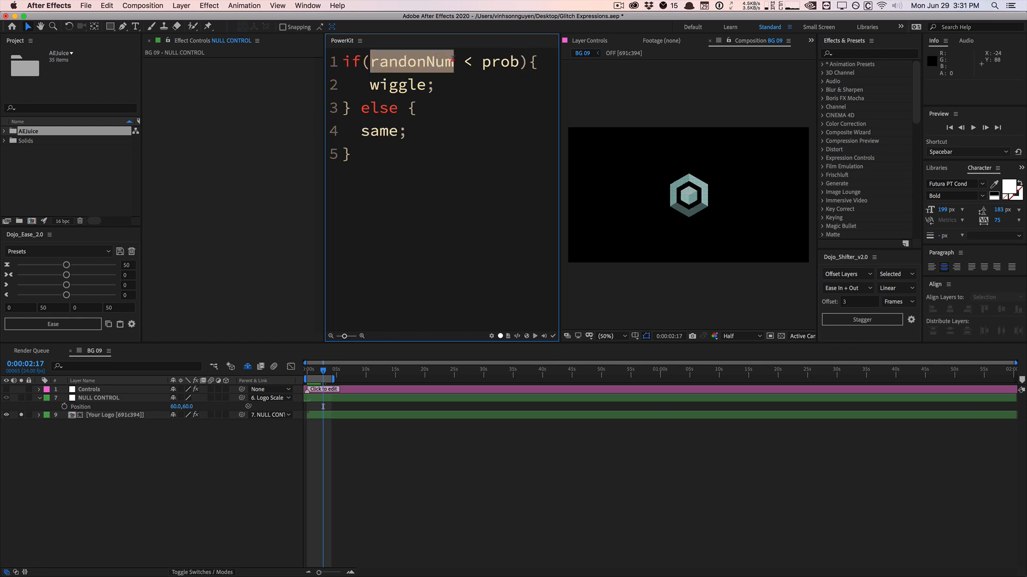
{"action": "left_click", "coordinate": [483, 62]}
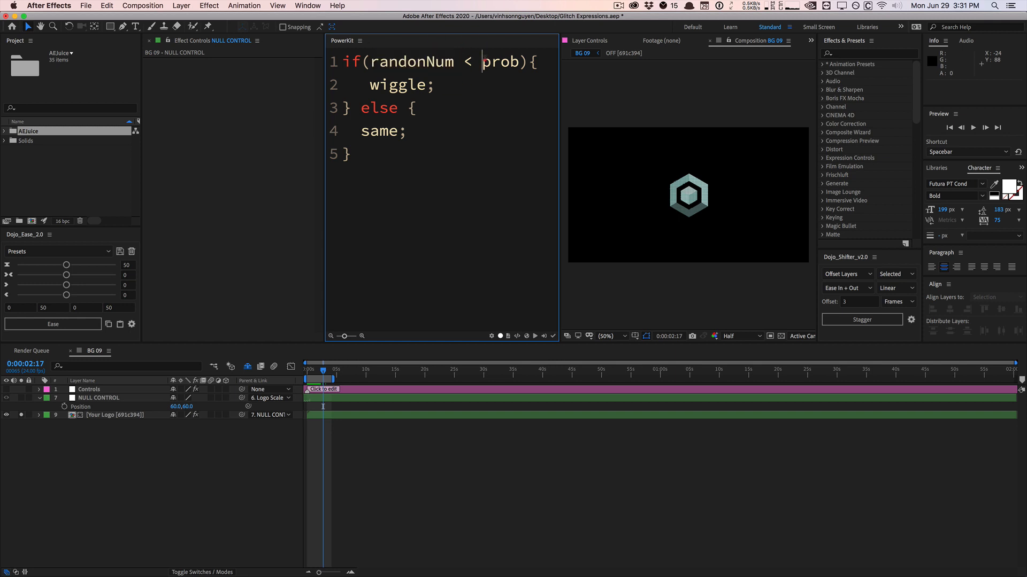
{"action": "double_click", "coordinate": [502, 62]}
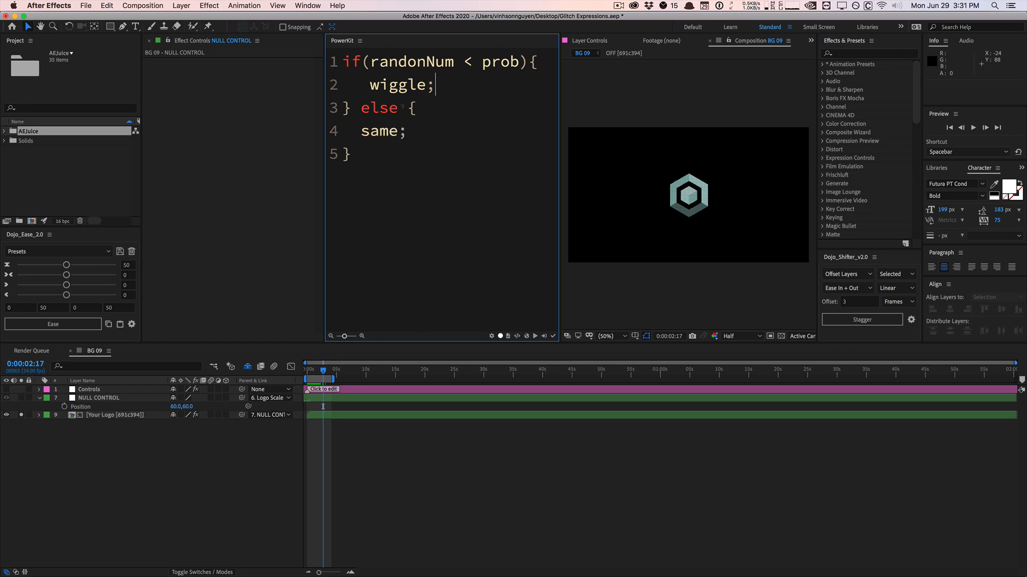
- Make the condition random(0,1) < 0.75 in place of the placeholders
{"action": "double_click", "coordinate": [410, 62]}
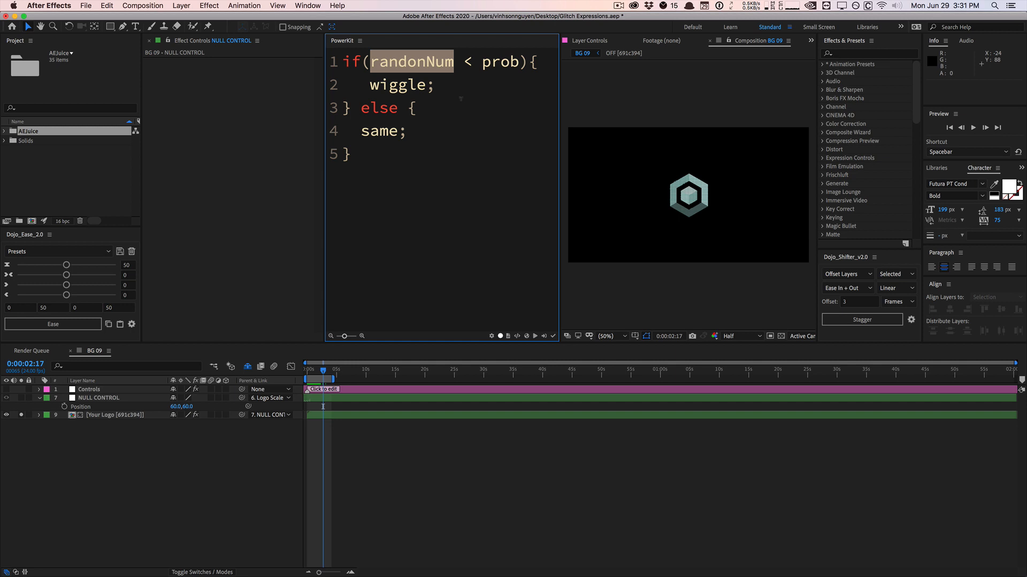
{"action": "type", "text": "random"}
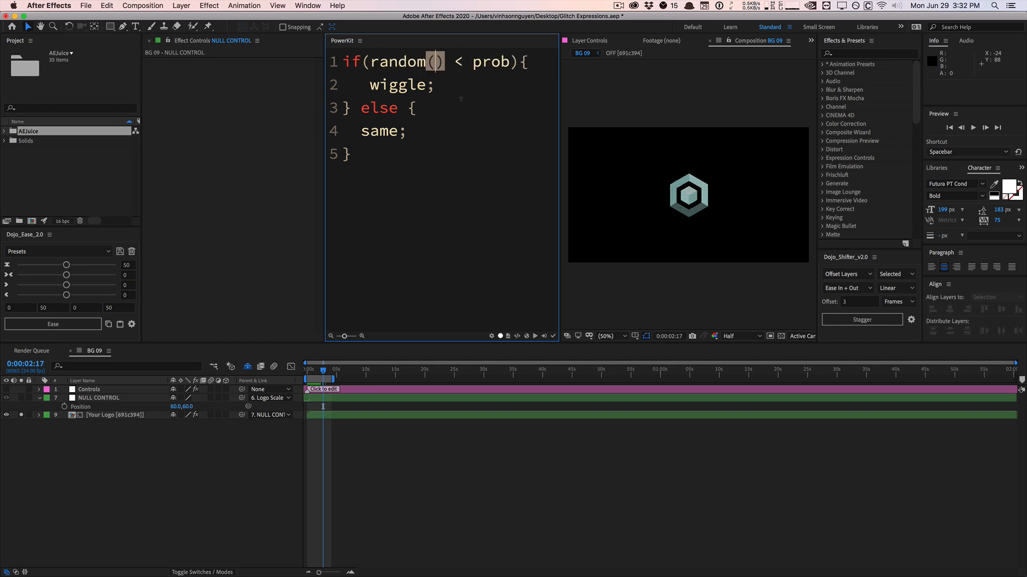
{"action": "type", "text": "0,1"}
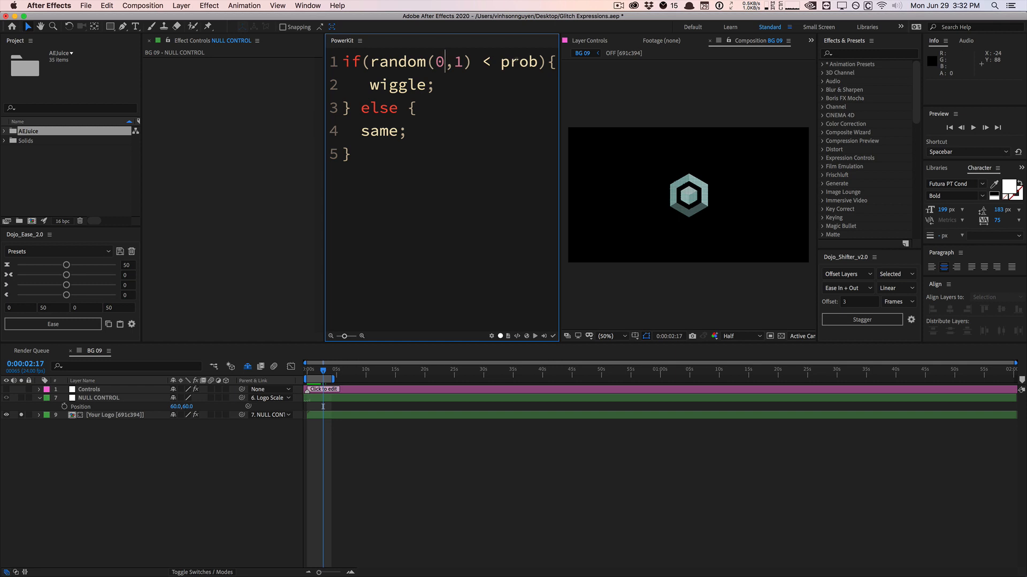
{"action": "double_click", "coordinate": [518, 62]}
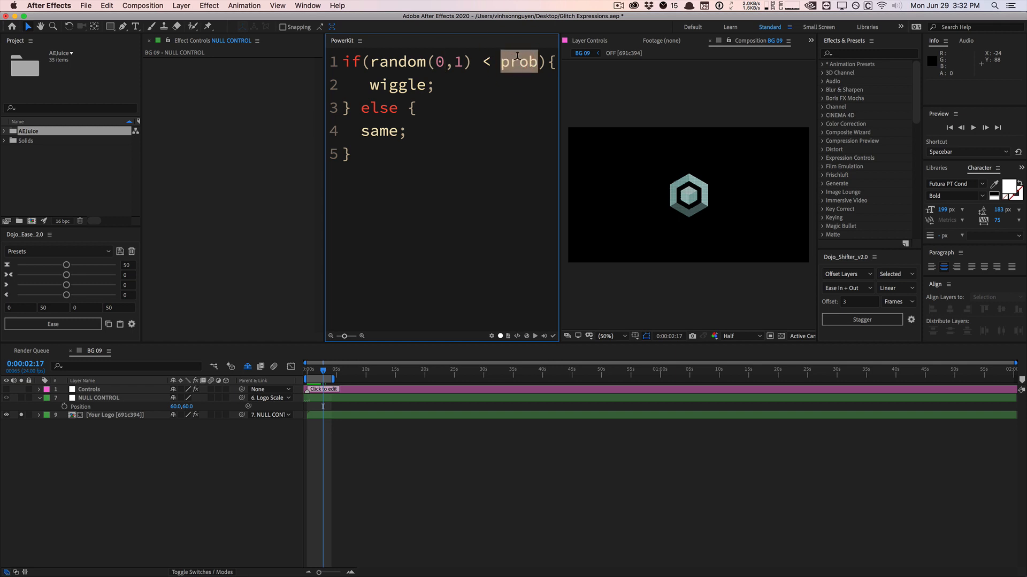
{"action": "left_click", "coordinate": [454, 62]}
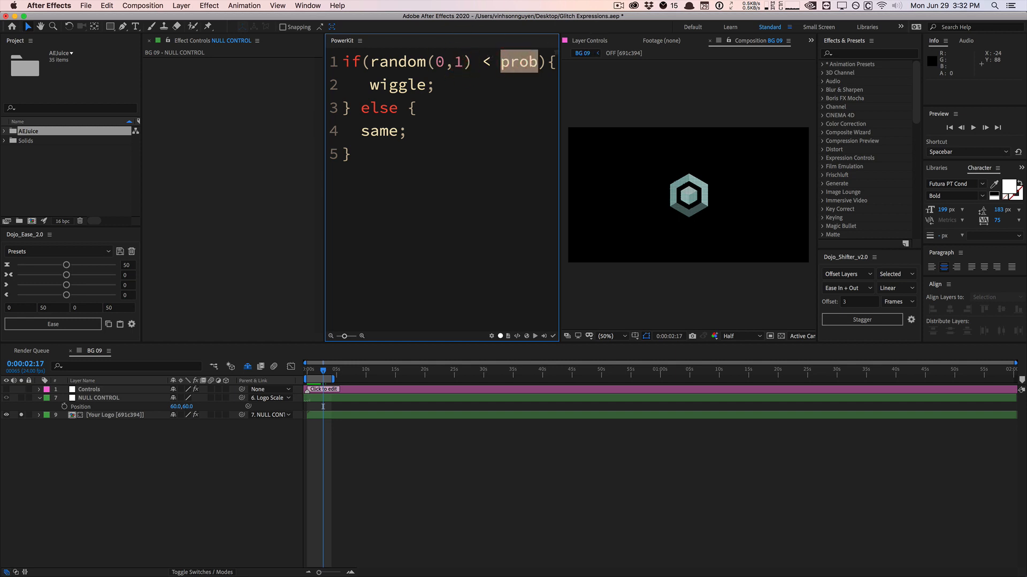
{"action": "type", "text": ".75"}
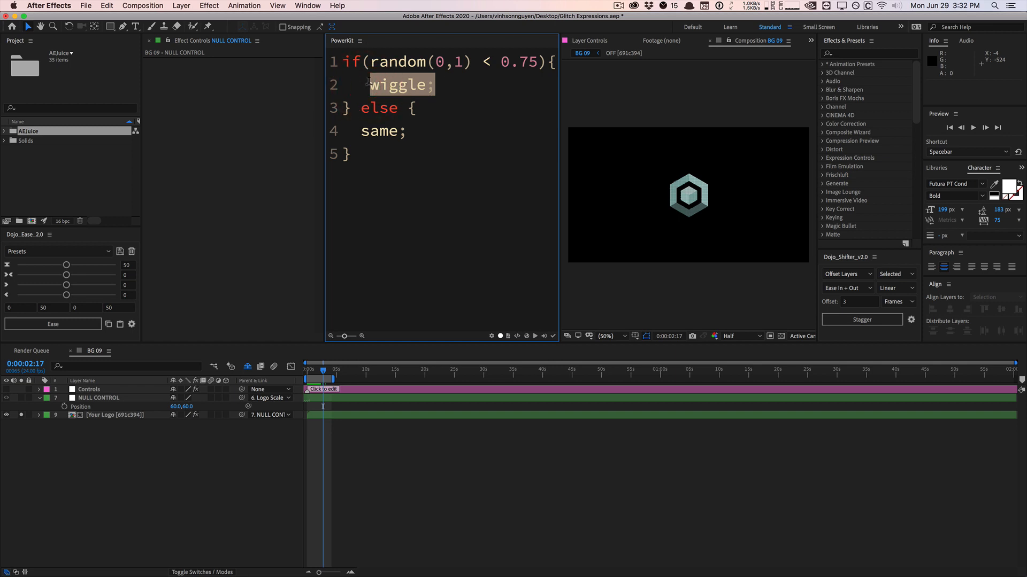
- Set the if body to wiggle(3,500); and the else body to value;
{"action": "type", "text": "(3,5)"}
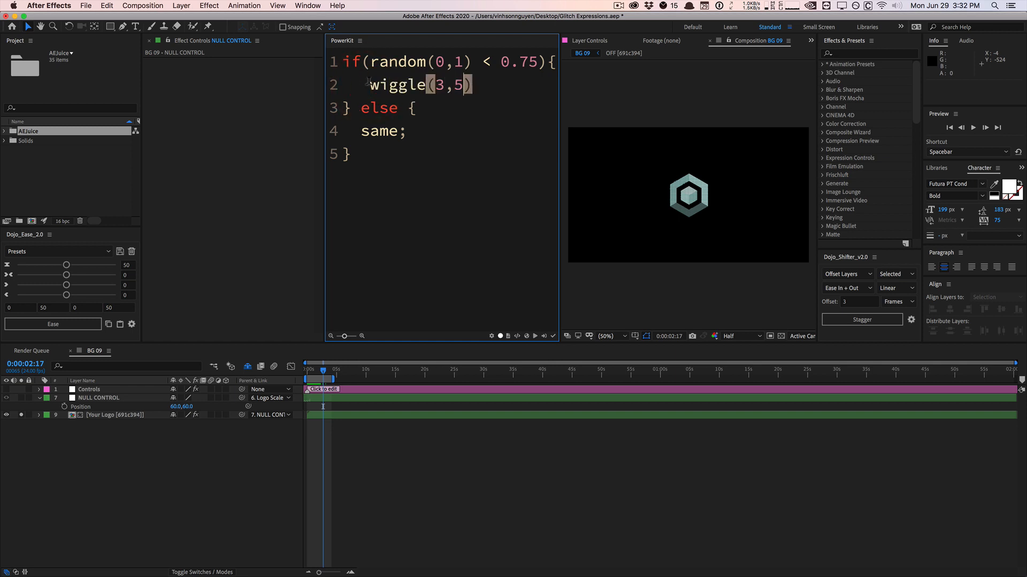
{"action": "type", "text": "00);"}
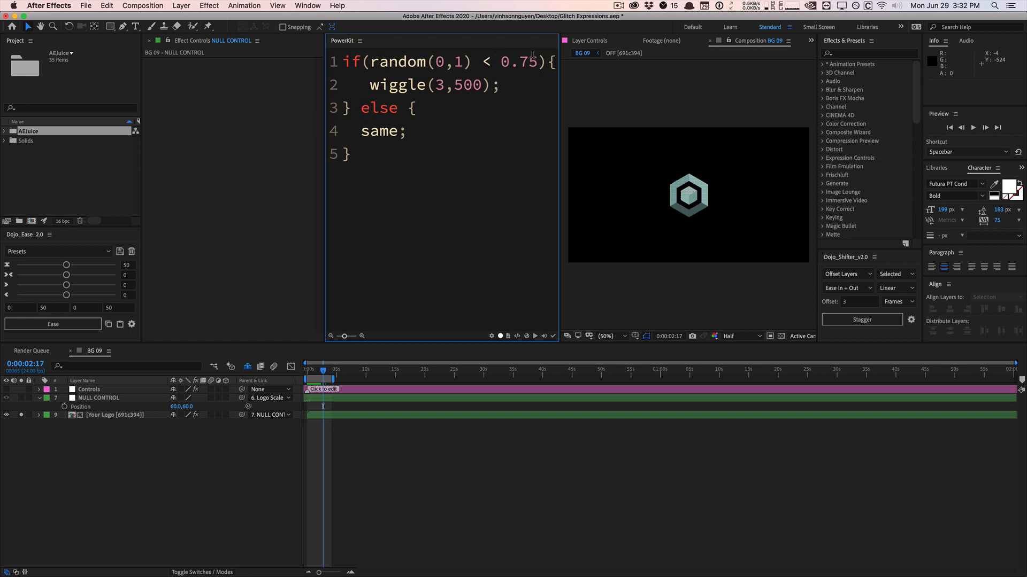
{"action": "double_click", "coordinate": [383, 131]}
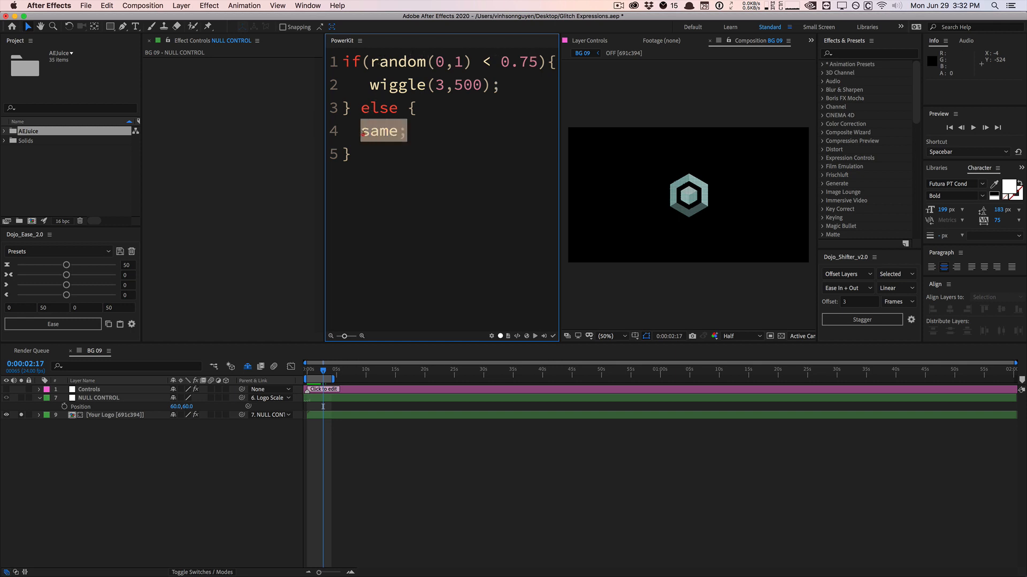
{"action": "type", "text": "value"}
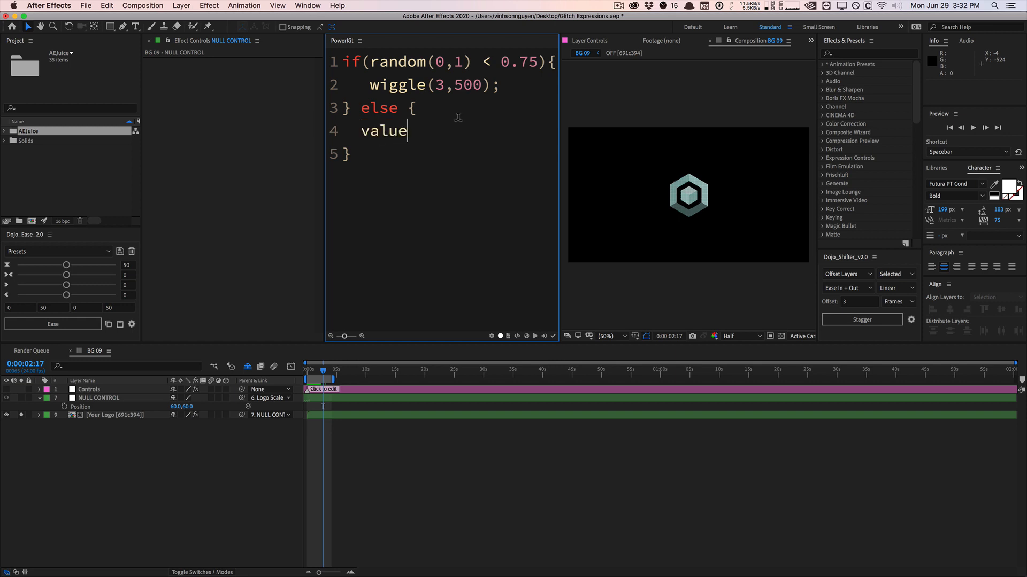
{"action": "type", "text": ";"}
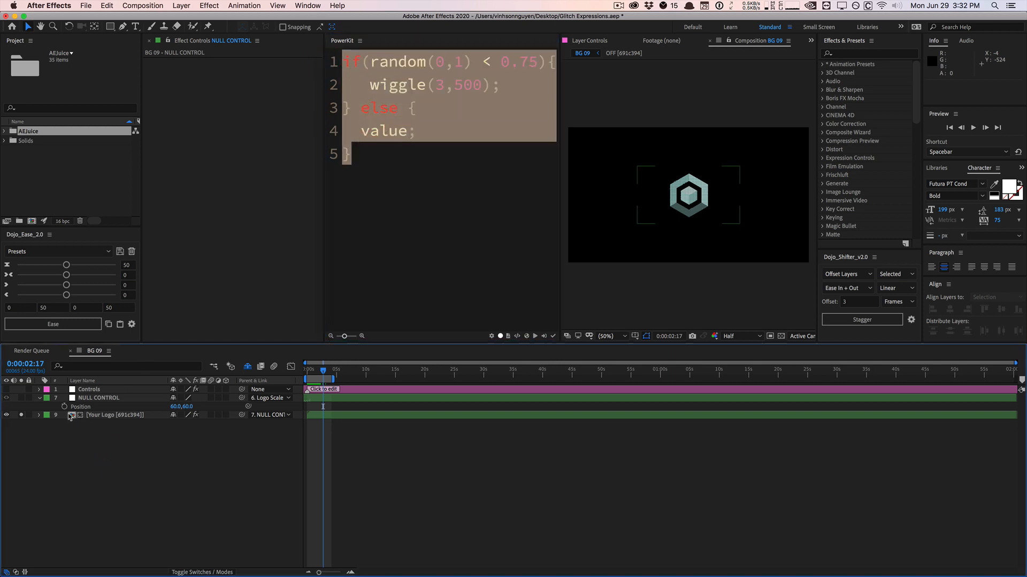
- Apply the conditional wiggle to the null's Position and lower the threshold to 0.5
{"action": "left_click", "coordinate": [47, 406]}
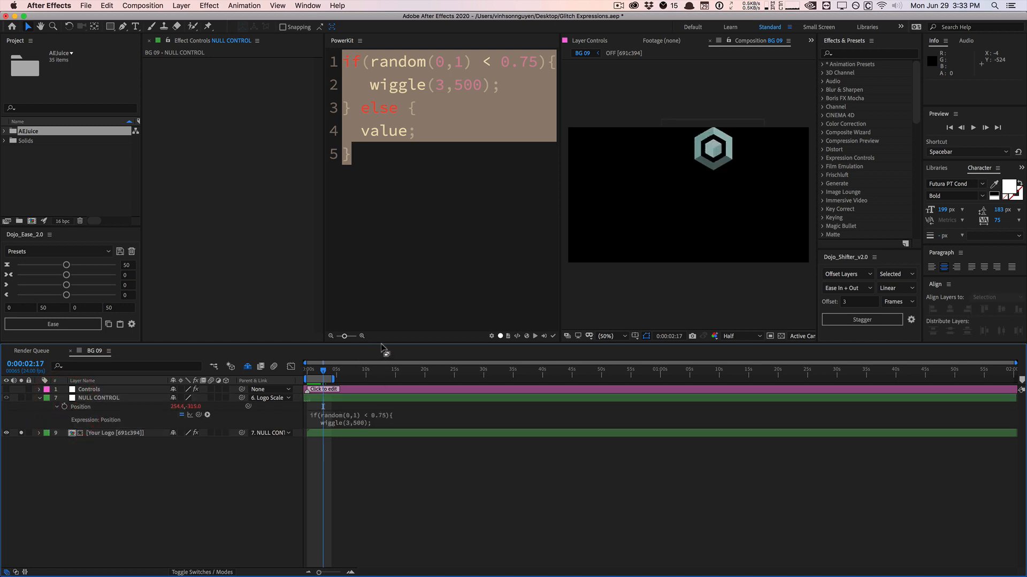
{"action": "left_click", "coordinate": [347, 397]}
{"action": "type", "text": "1"}
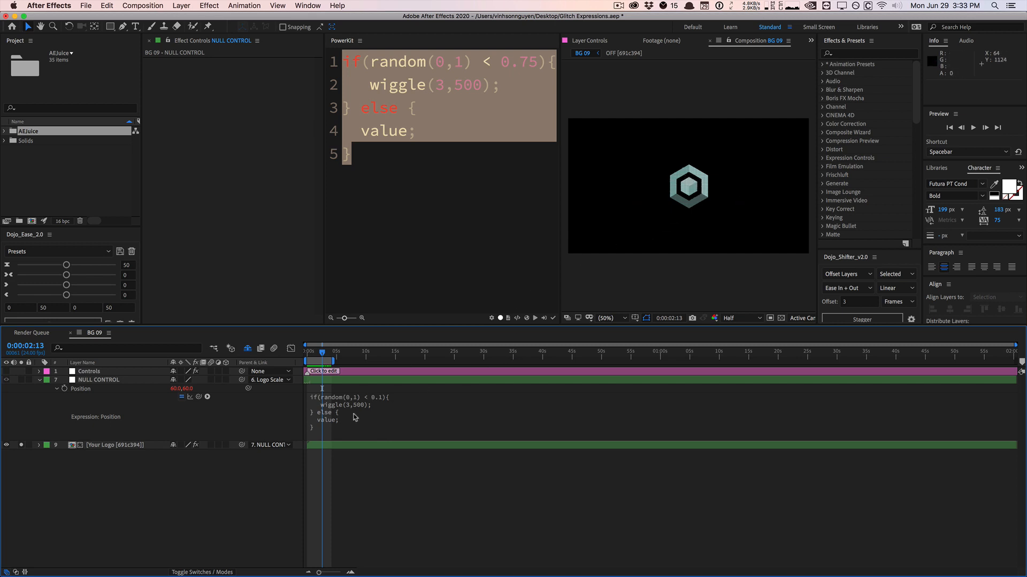
{"action": "mouse_move", "coordinate": [327, 423]}
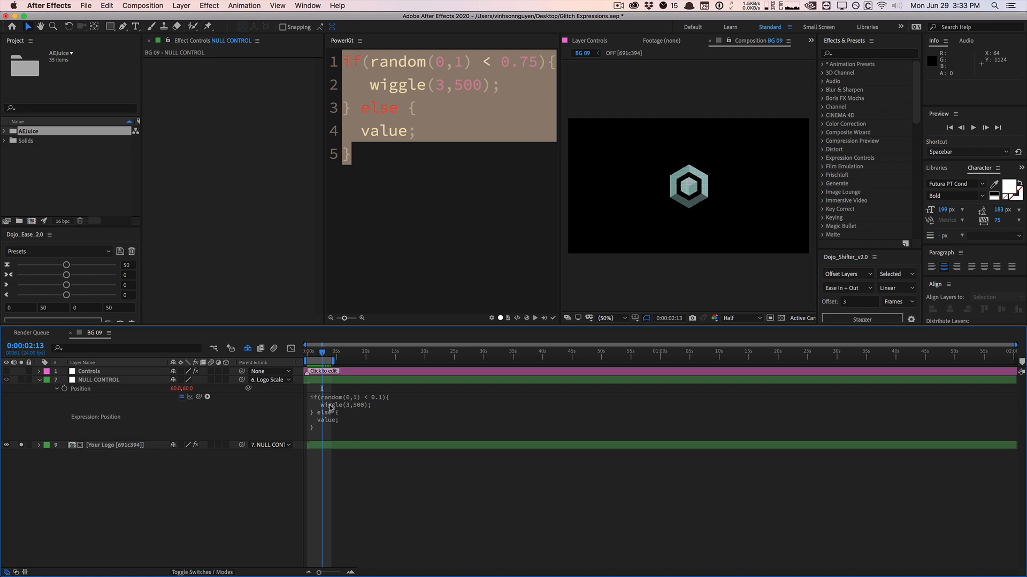
{"action": "mouse_move", "coordinate": [297, 458]}
{"action": "type", "text": "5"}
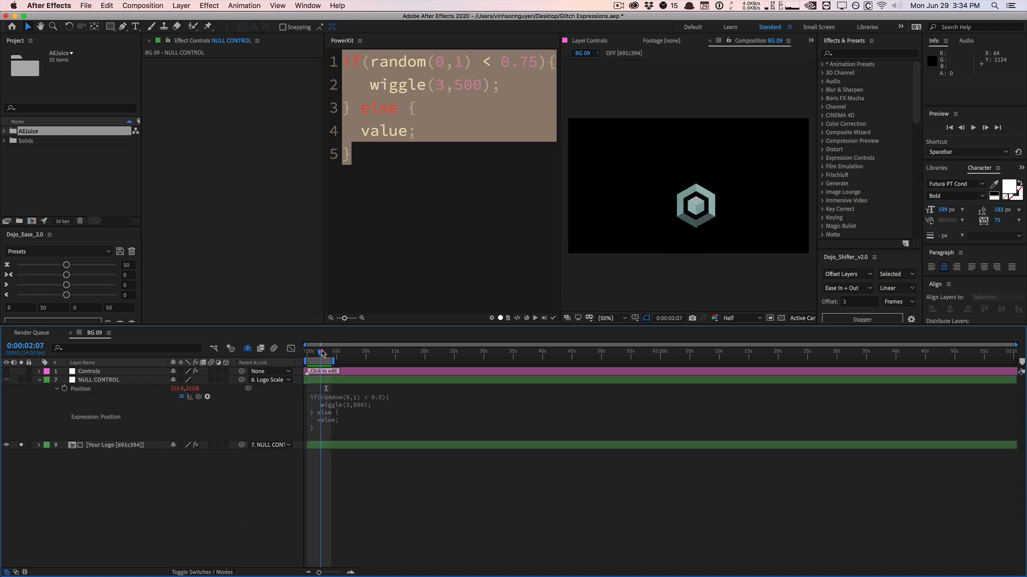
- Scrub the timeline to preview the random jumps, then start a new line in the if branch
{"action": "left_click_drag", "start_coordinate": [320, 354], "coordinate": [323, 354]}
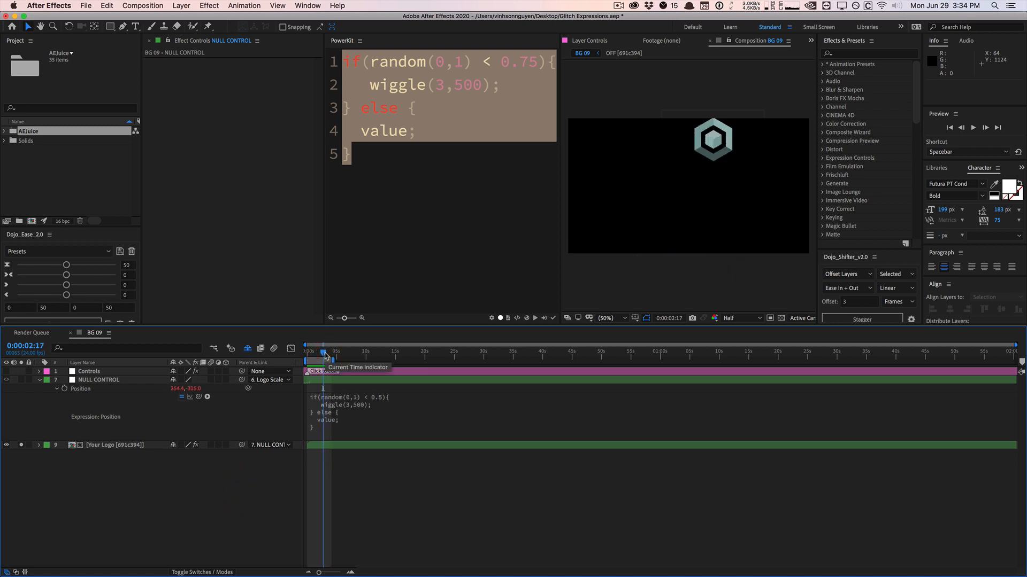
{"action": "left_click_drag", "start_coordinate": [326, 354], "coordinate": [319, 354]}
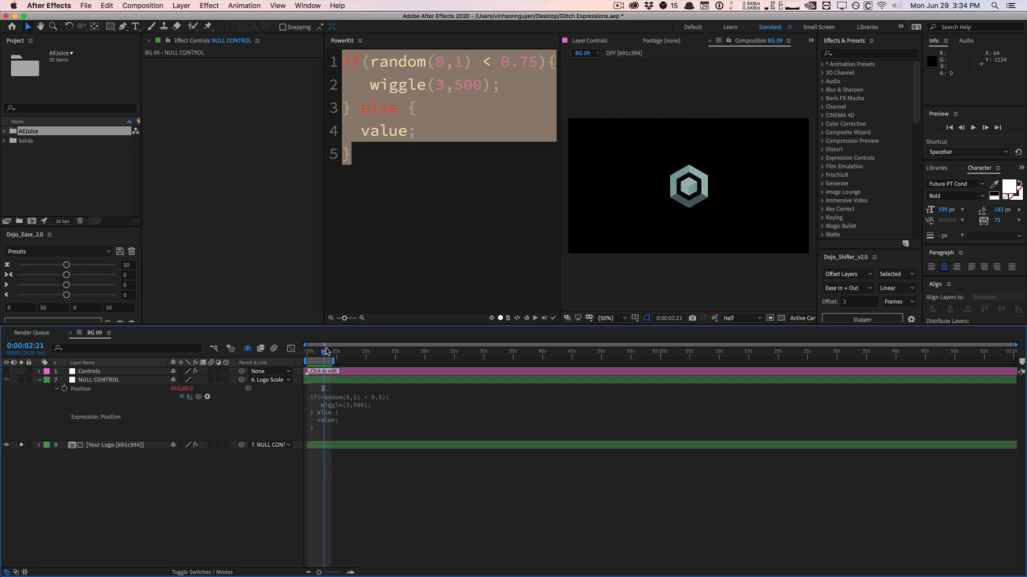
{"action": "left_click_drag", "start_coordinate": [326, 351], "coordinate": [321, 352]}
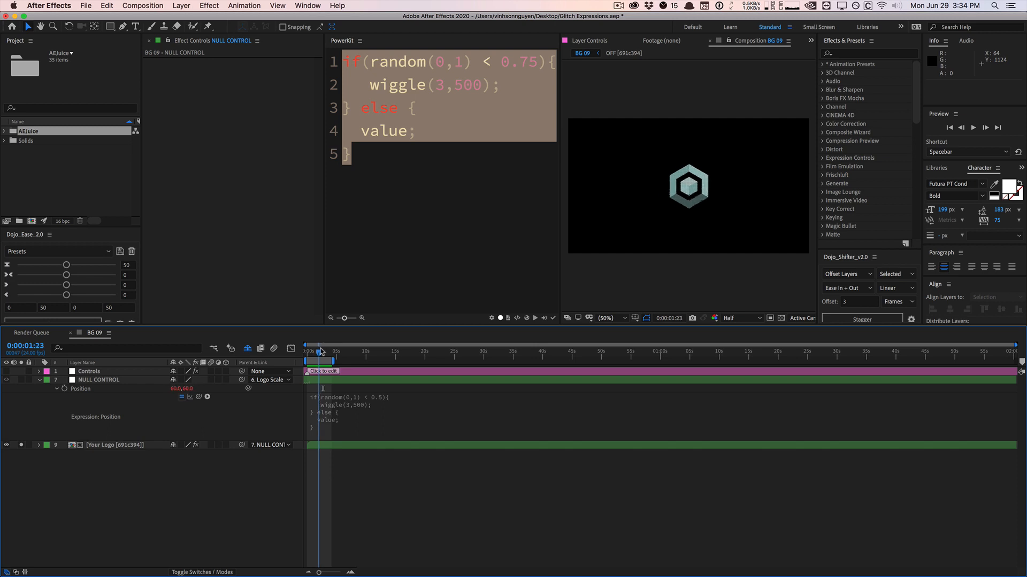
{"action": "left_click", "coordinate": [317, 352]}
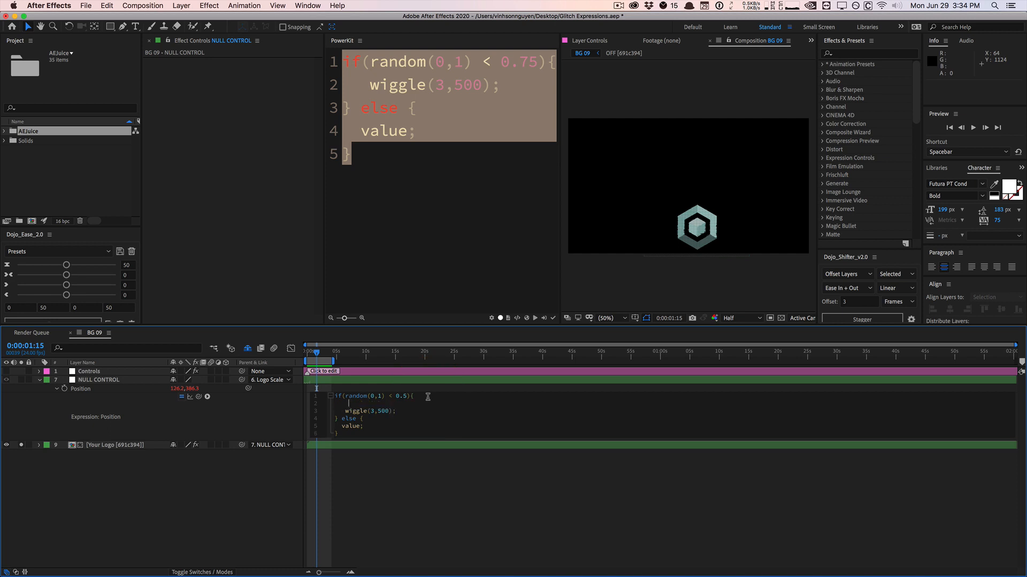
- Add posterizeTime(10); before the wiggle and preview the stepped glitch
{"action": "type", "text": "posterizeTime()"}
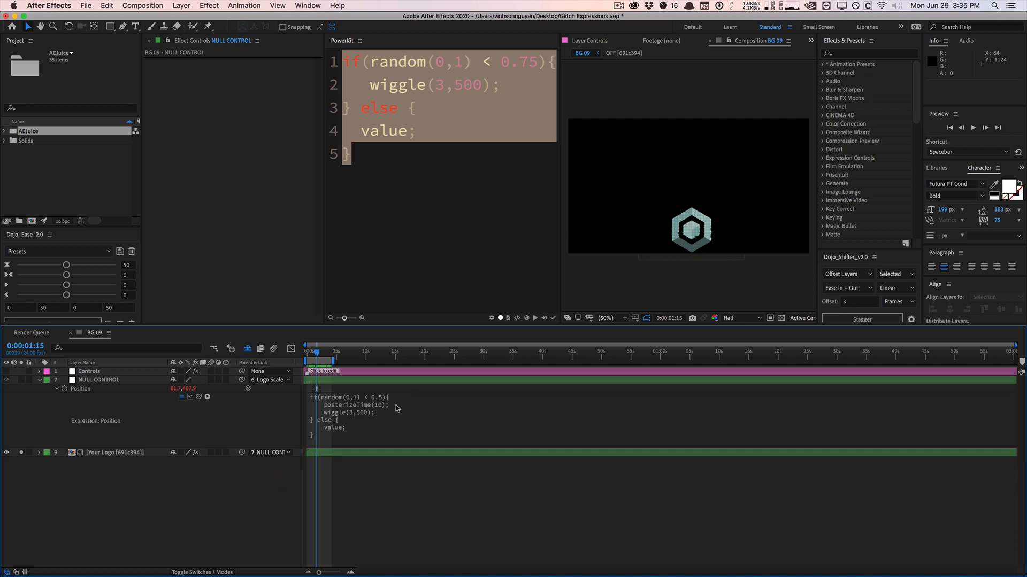
{"action": "mouse_move", "coordinate": [387, 405]}
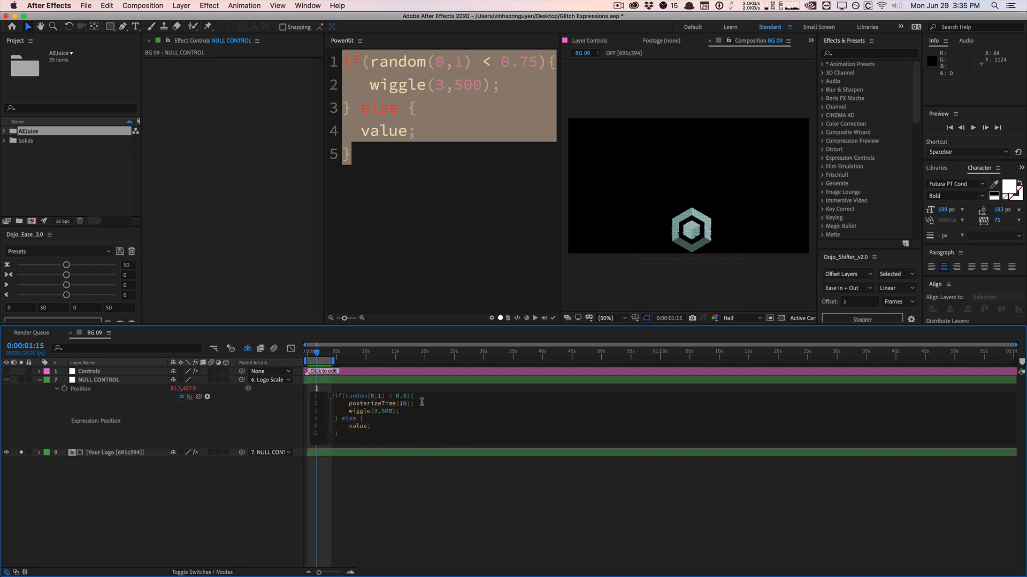
{"action": "double_click", "coordinate": [375, 403]}
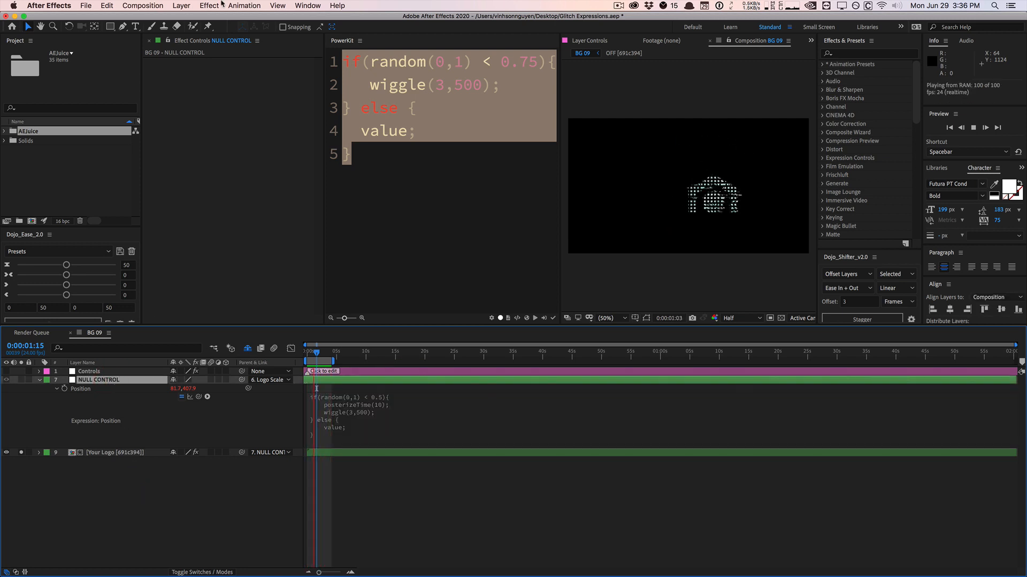
- Begin adding a Slider Control effect from the Effect menu for the Probability threshold
{"action": "left_click", "coordinate": [209, 5]}
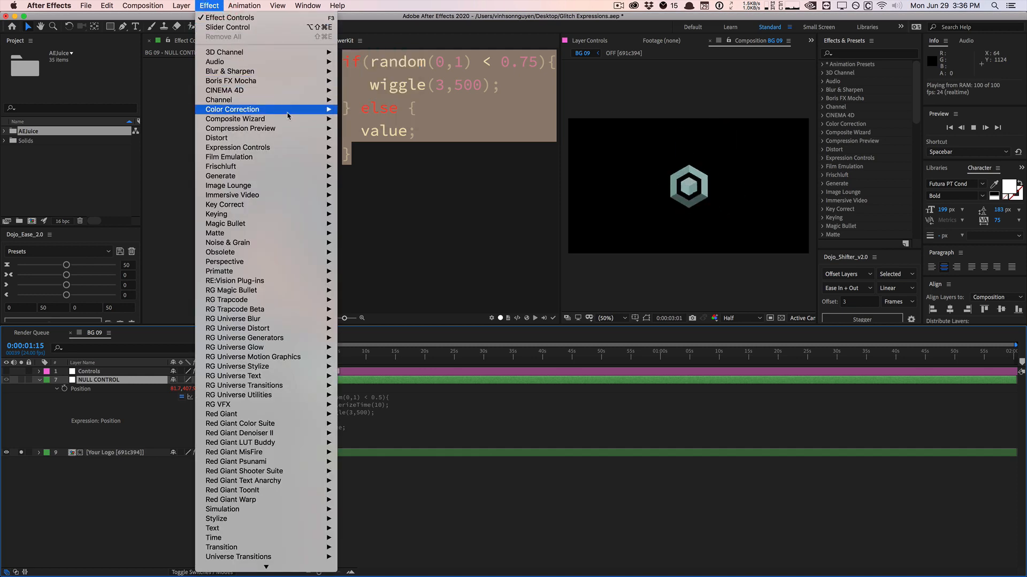
{"action": "mouse_move", "coordinate": [238, 148]}
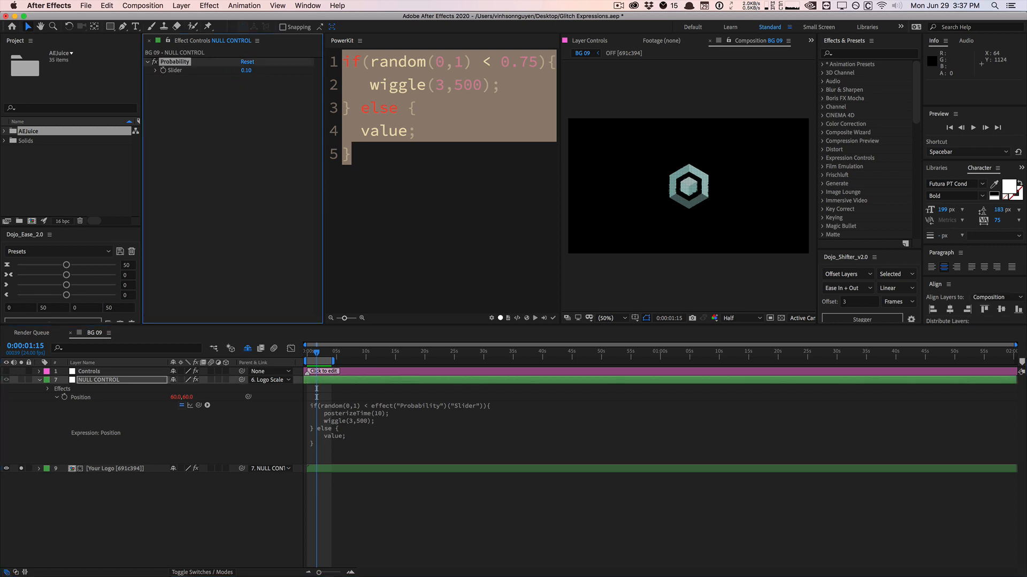
{"action": "mouse_move", "coordinate": [399, 413]}
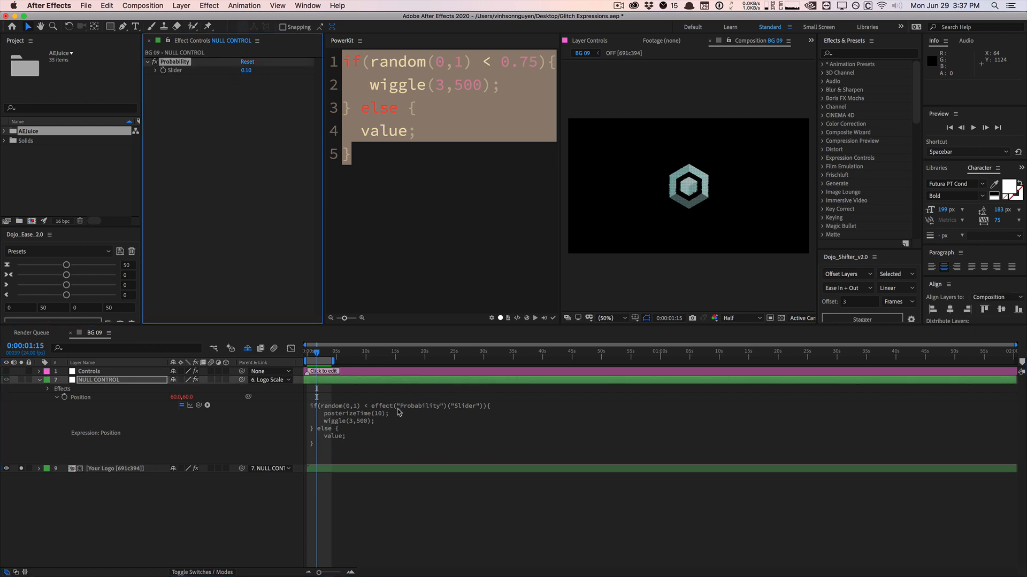
{"action": "mouse_move", "coordinate": [384, 418]}
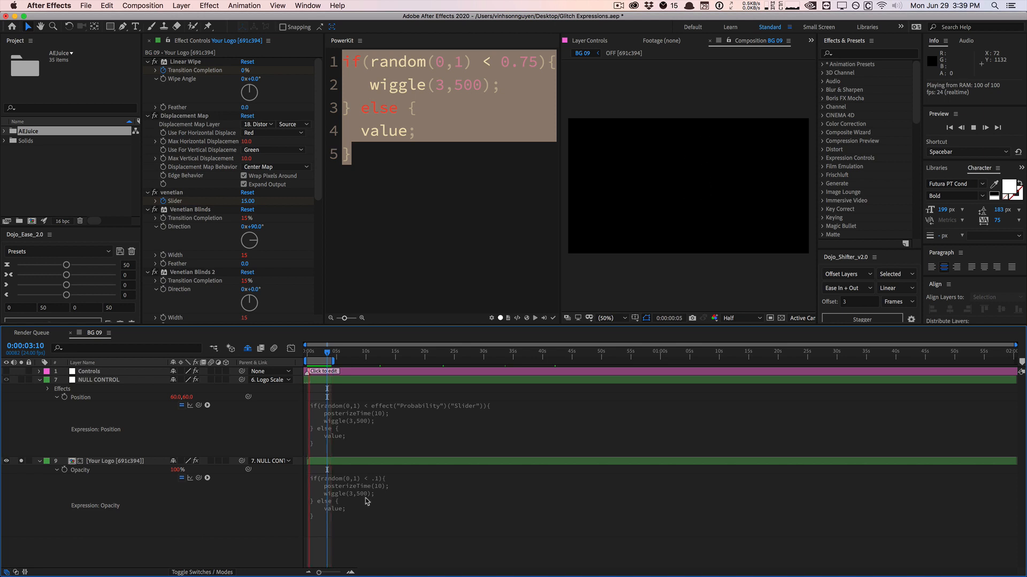
{"action": "left_click", "coordinate": [320, 351]}
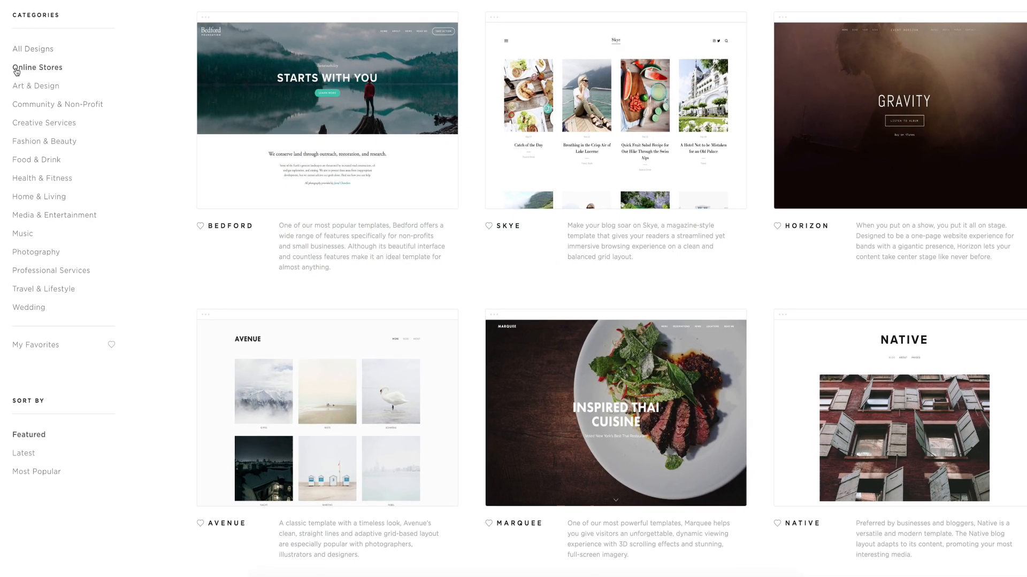
- Browse the Squarespace templates through Online Stores and land on the Art & Design category
{"action": "left_click", "coordinate": [37, 66]}
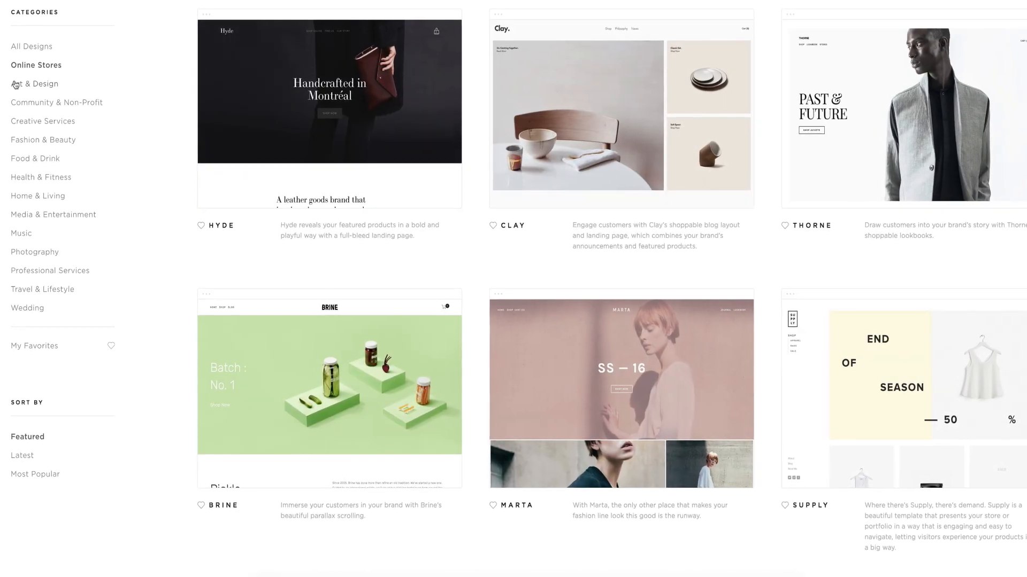
{"action": "left_click", "coordinate": [35, 83]}
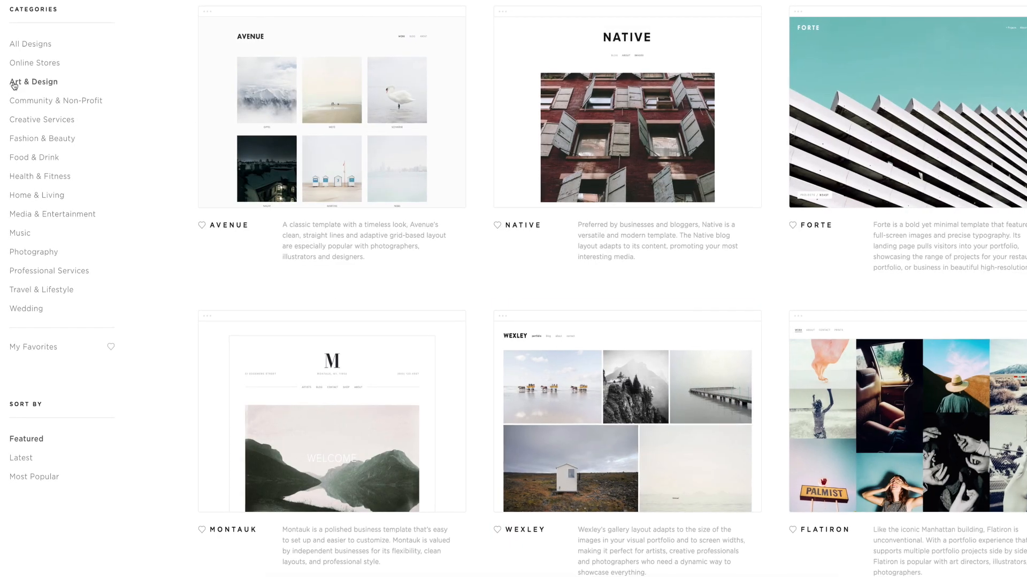